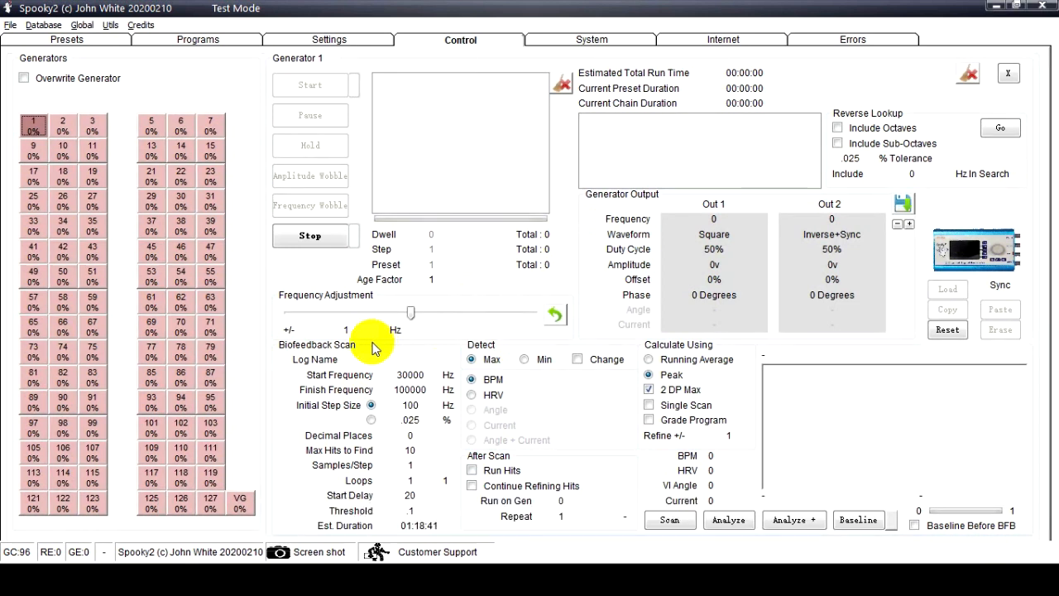
{"action": "mouse_move", "coordinate": [364, 333]}
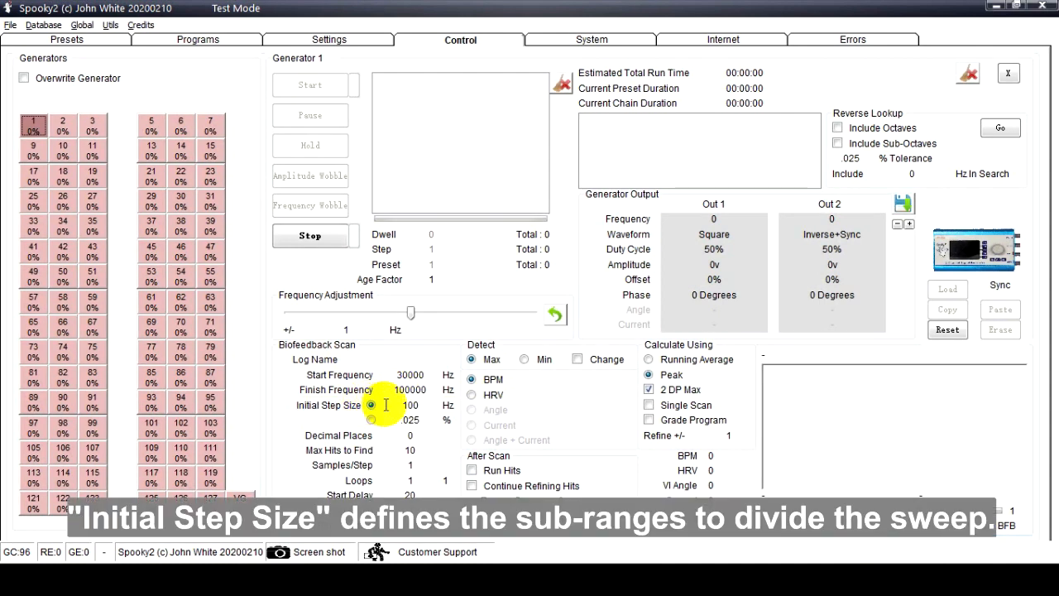
{"action": "mouse_move", "coordinate": [393, 405]}
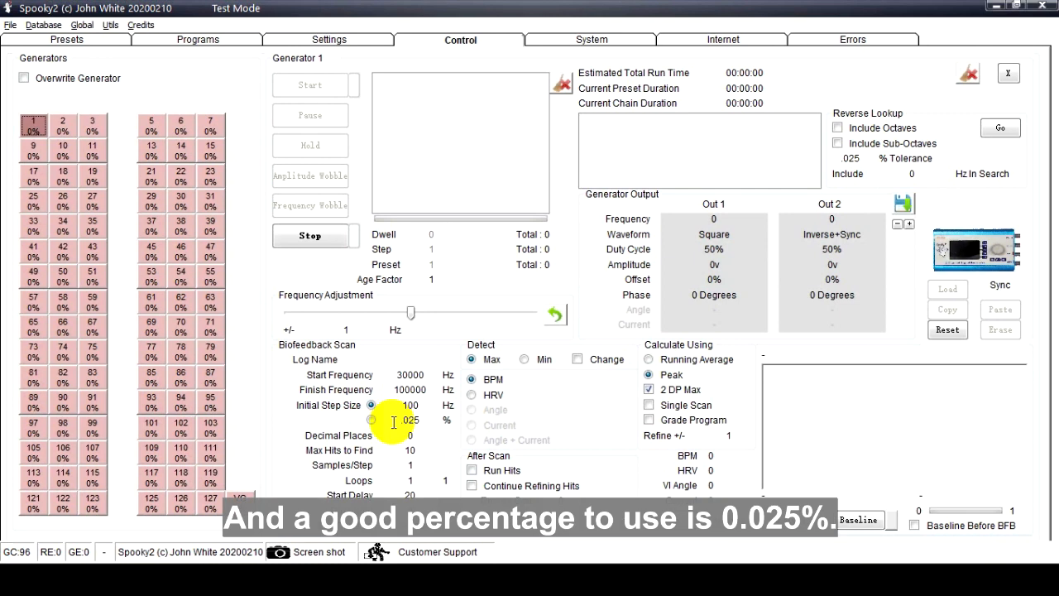
{"action": "mouse_move", "coordinate": [398, 420]}
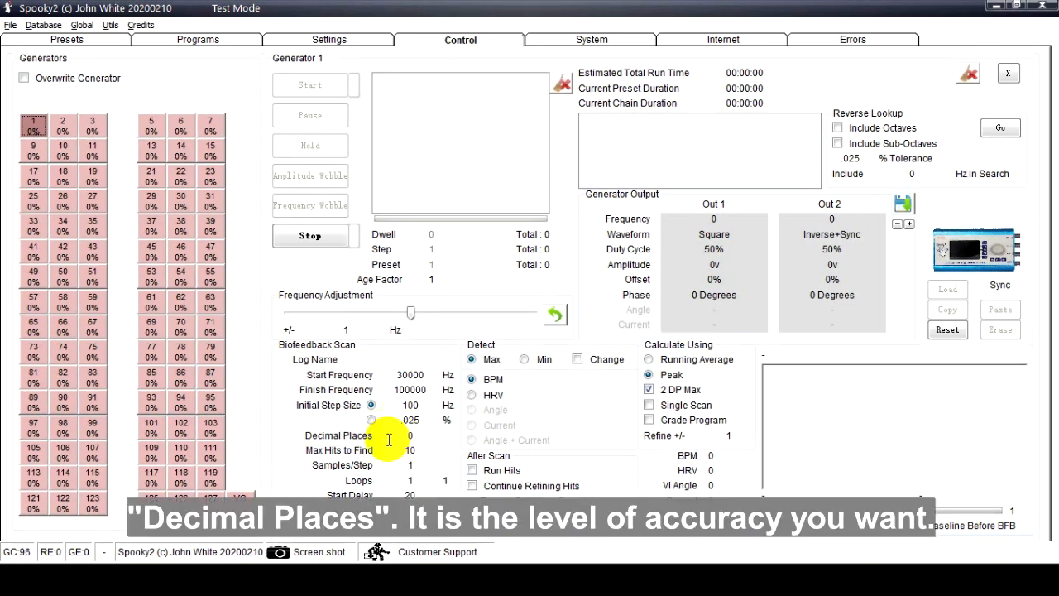
{"action": "mouse_move", "coordinate": [388, 435]}
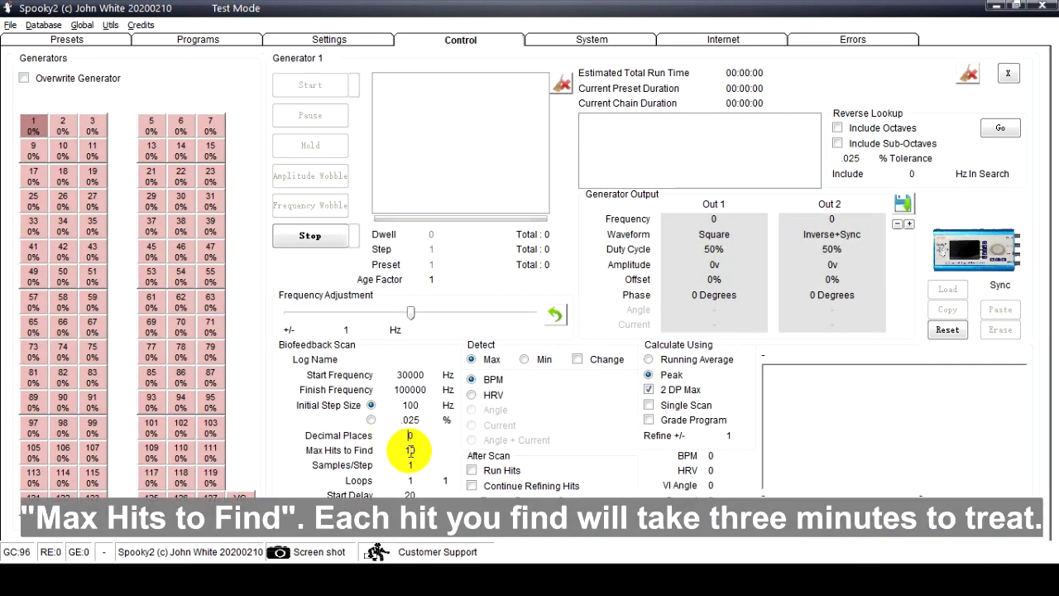
{"action": "mouse_move", "coordinate": [407, 450]}
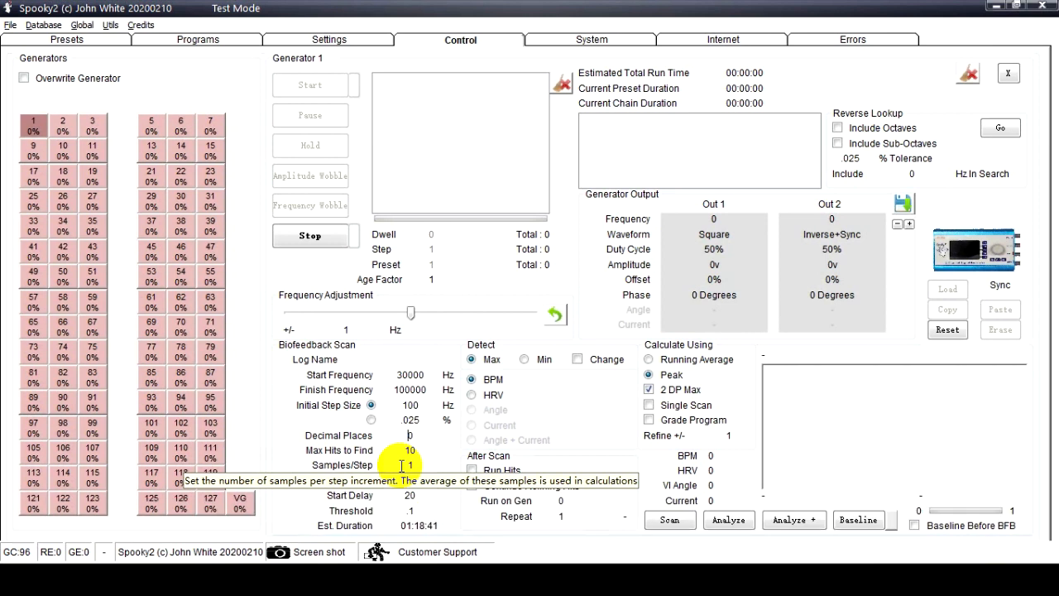
{"action": "mouse_move", "coordinate": [405, 480]}
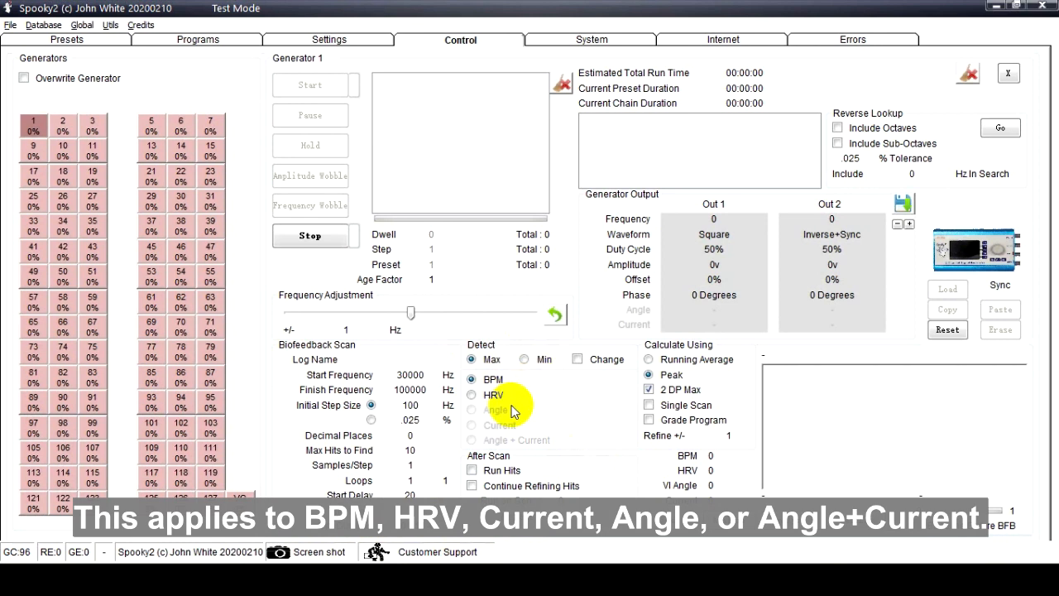
{"action": "mouse_move", "coordinate": [520, 435]}
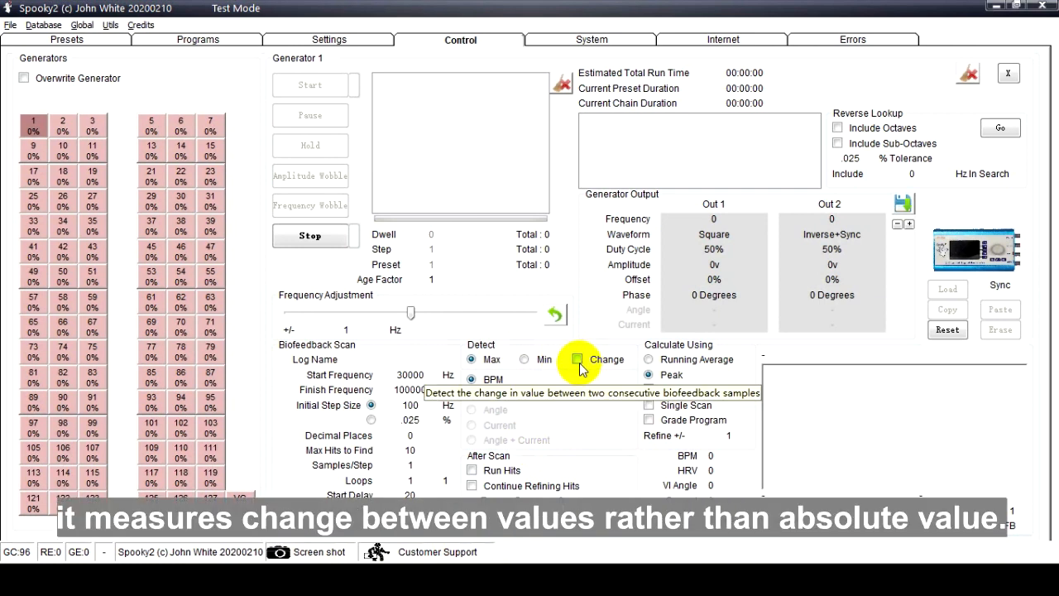
Lower the scan threshold to .1, giving an estimated duration of 01:18:41.
{"action": "left_click", "coordinate": [576, 359]}
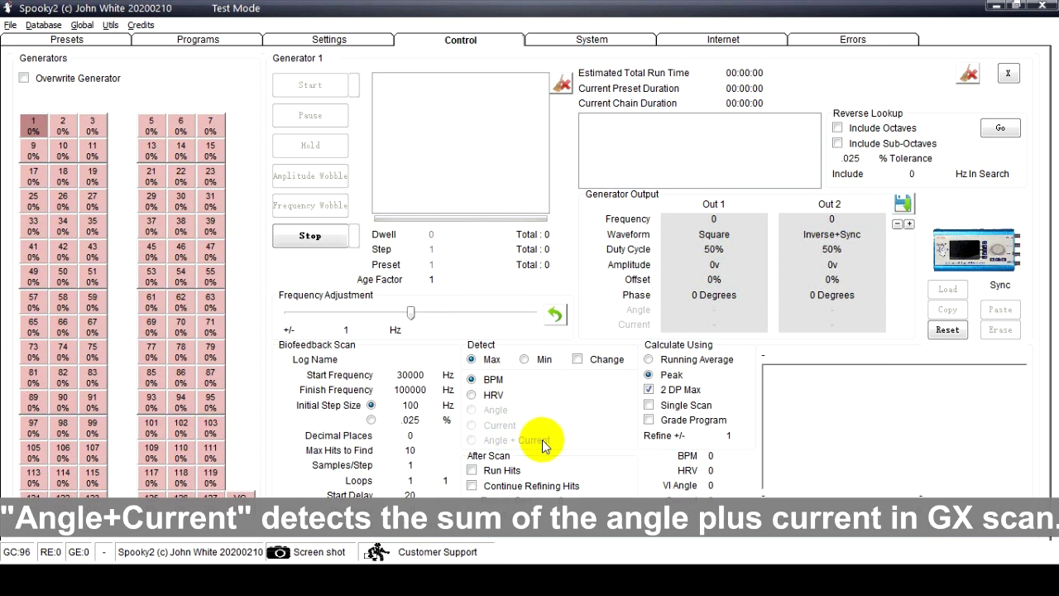
{"action": "mouse_move", "coordinate": [553, 447]}
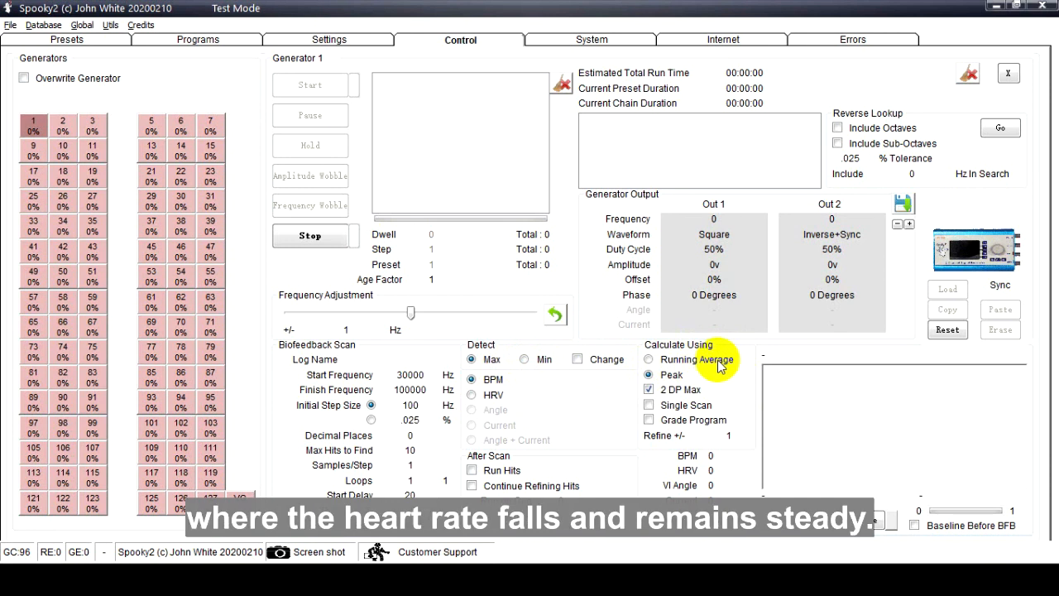
{"action": "left_click", "coordinate": [649, 359]}
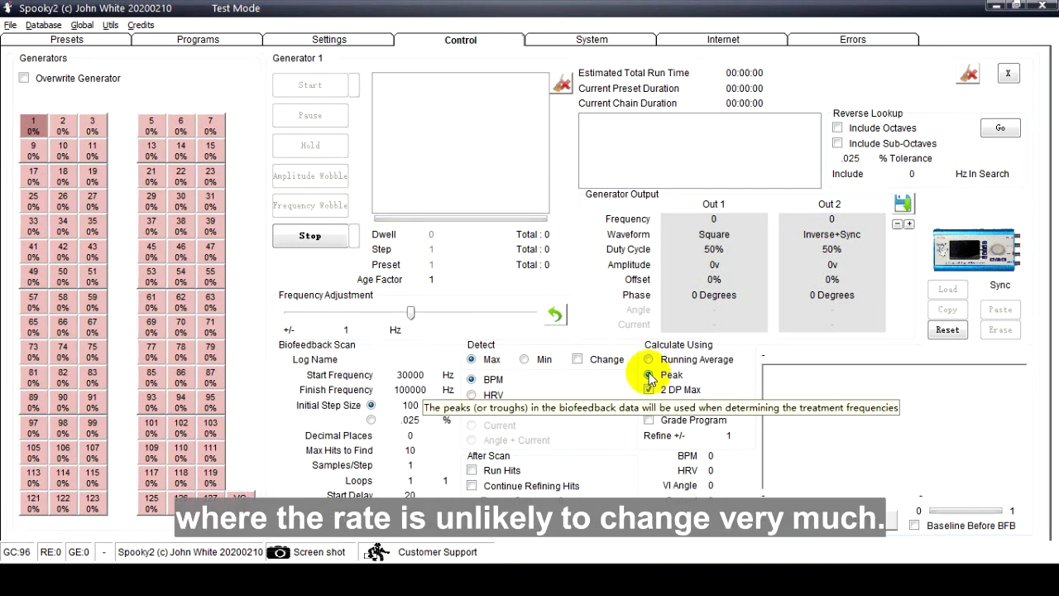
{"action": "left_click", "coordinate": [648, 389]}
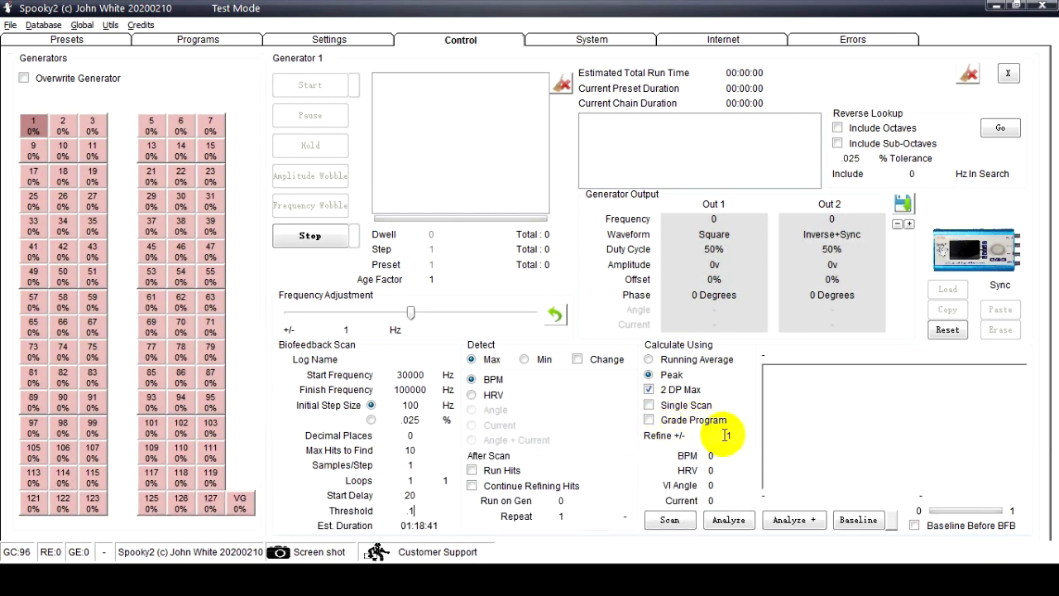
{"action": "mouse_move", "coordinate": [728, 436]}
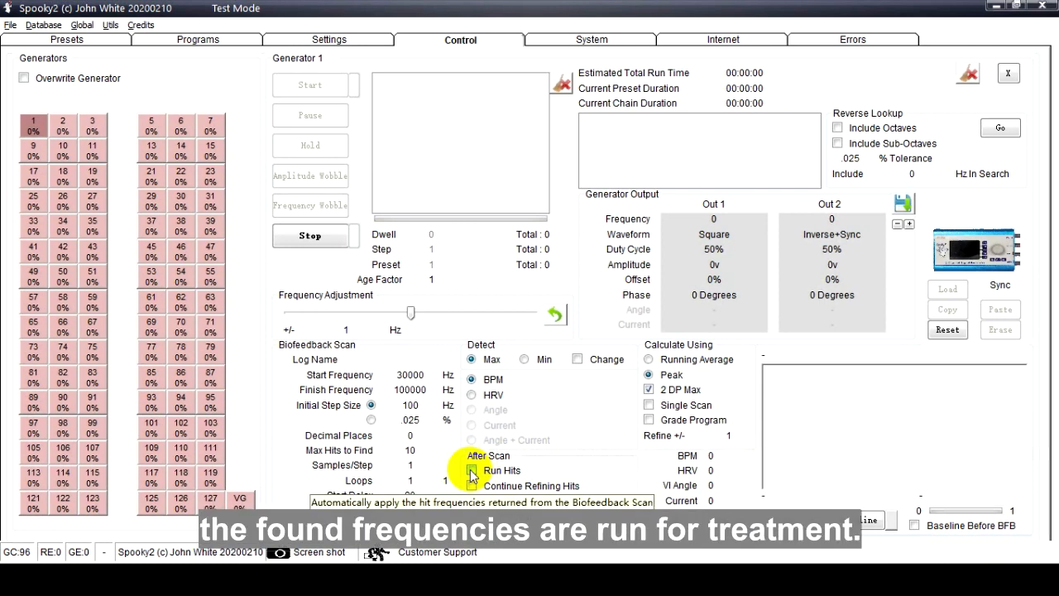
{"action": "left_click", "coordinate": [471, 470]}
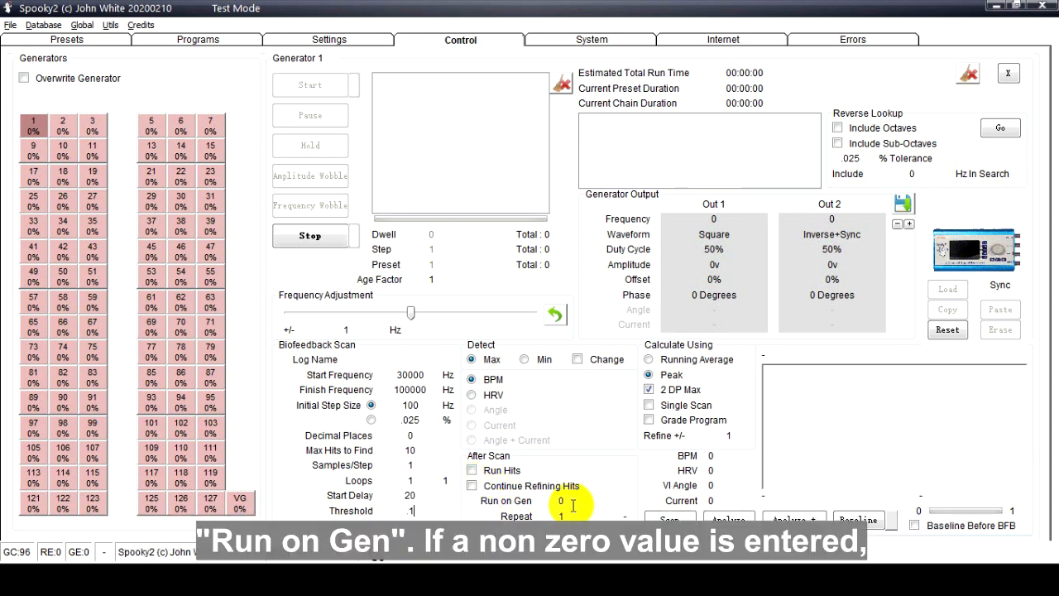
{"action": "mouse_move", "coordinate": [561, 500]}
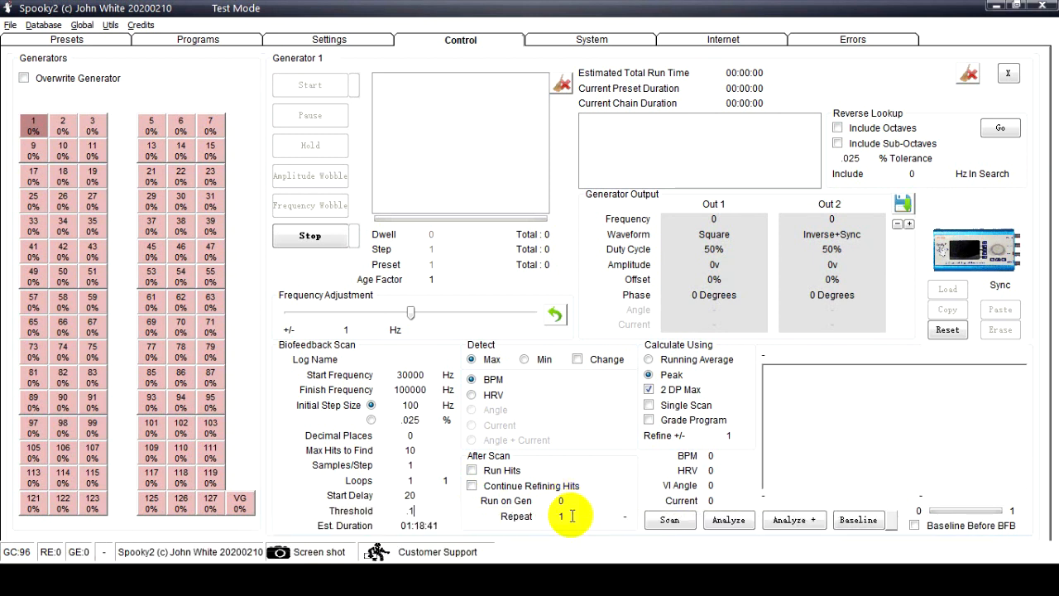
{"action": "mouse_move", "coordinate": [565, 516]}
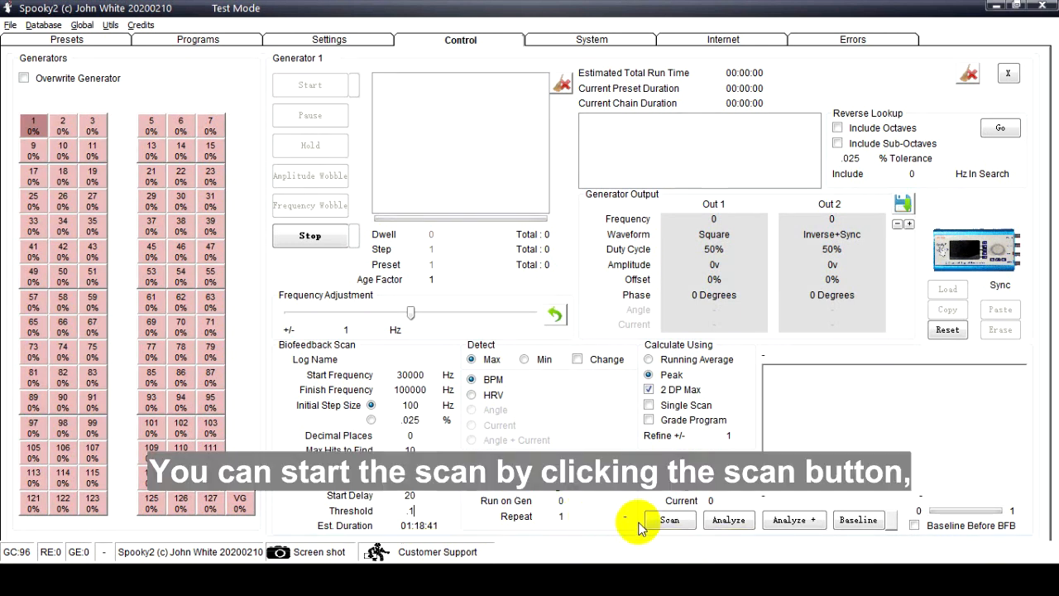
{"action": "mouse_move", "coordinate": [544, 397]}
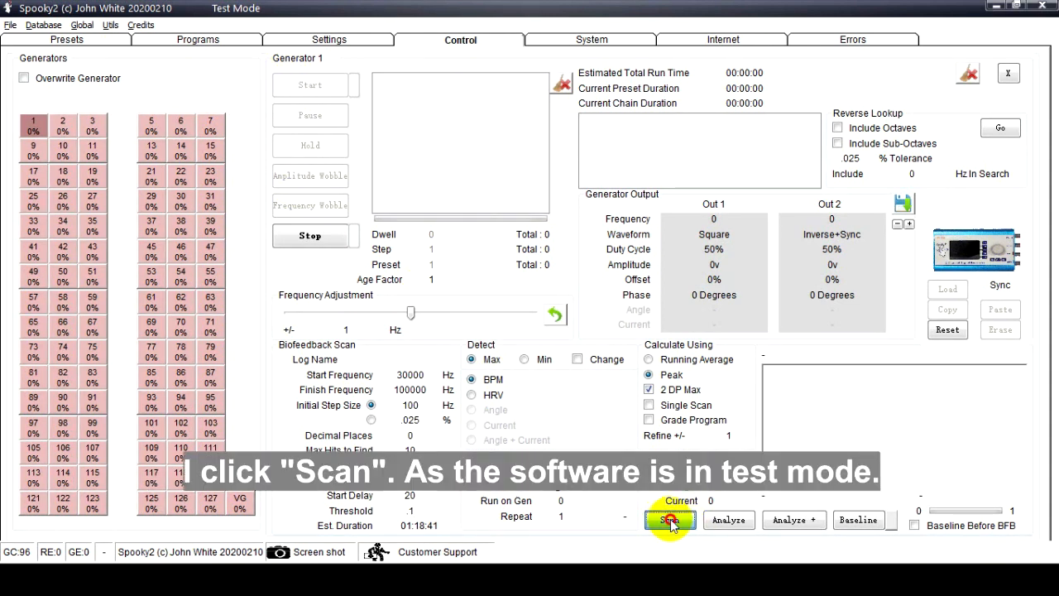
Start the biofeedback scan on generator 1 and accept the Test Mode warning.
{"action": "left_click", "coordinate": [670, 520]}
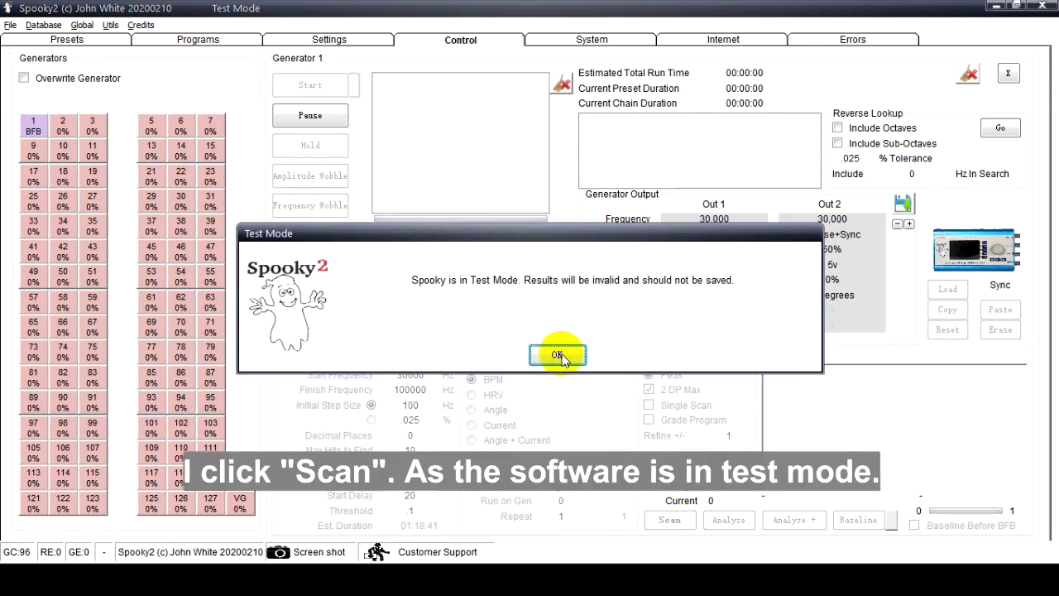
{"action": "left_click", "coordinate": [556, 355]}
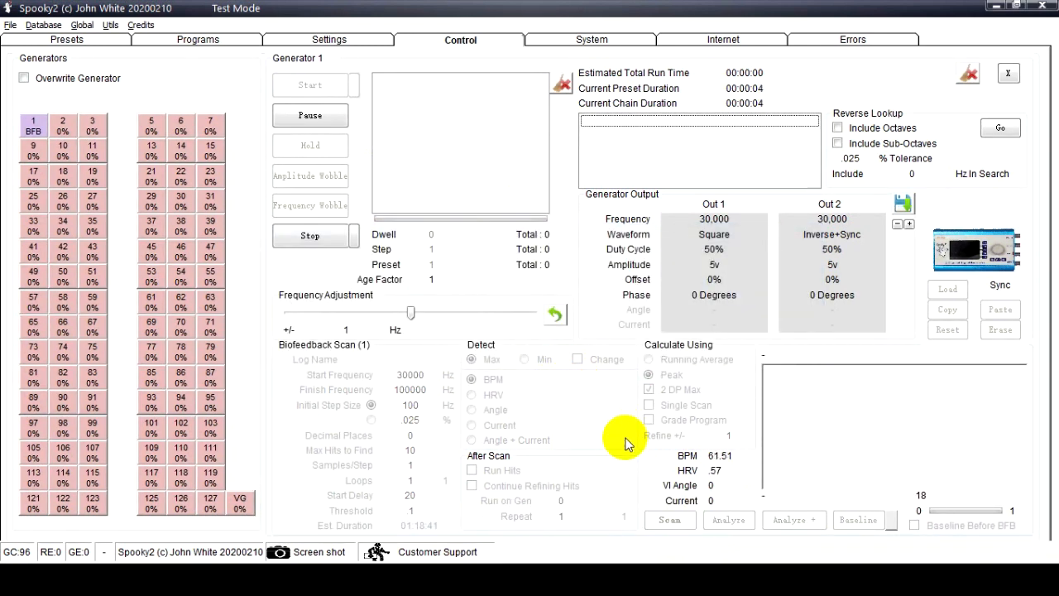
{"action": "mouse_move", "coordinate": [933, 483]}
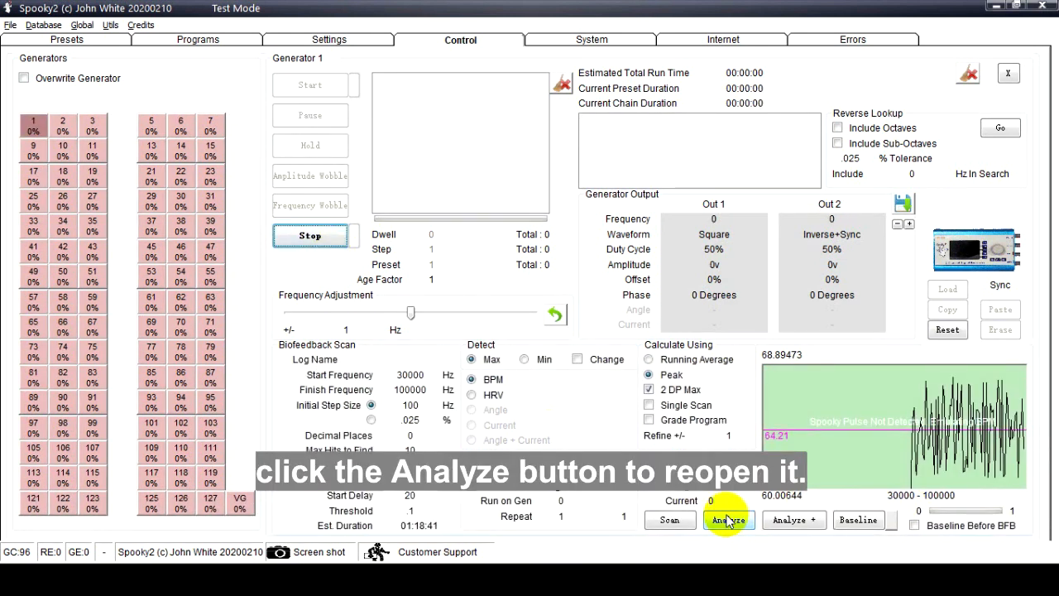
{"action": "left_click", "coordinate": [728, 520]}
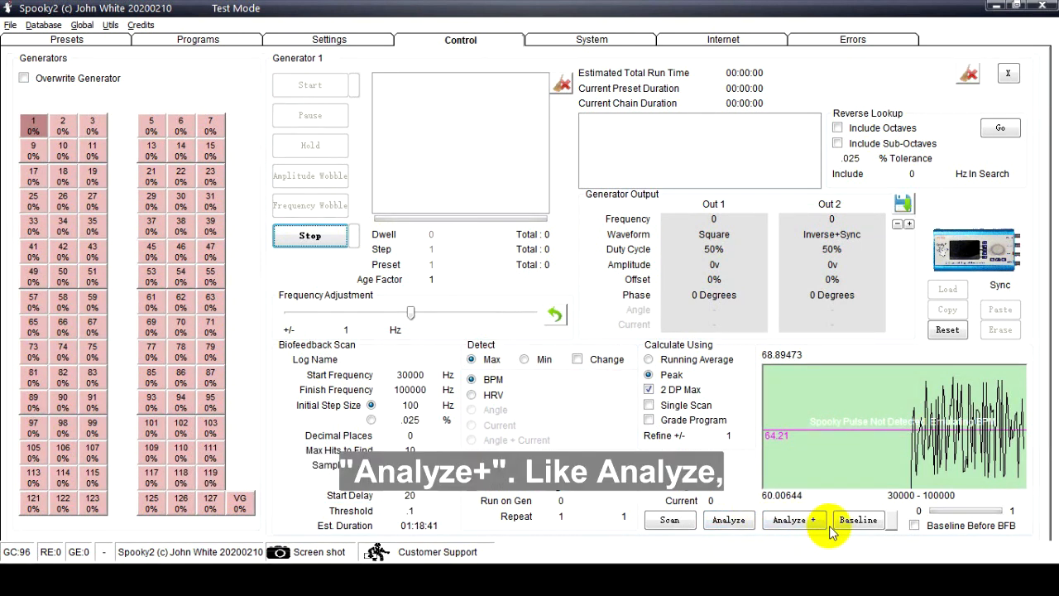
{"action": "mouse_move", "coordinate": [792, 519]}
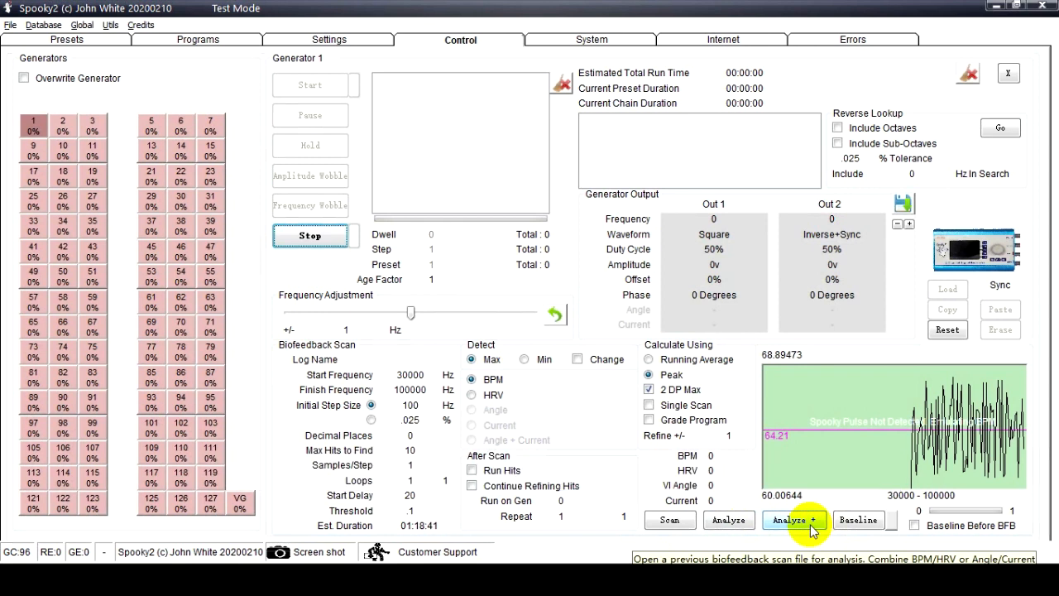
{"action": "mouse_move", "coordinate": [858, 520]}
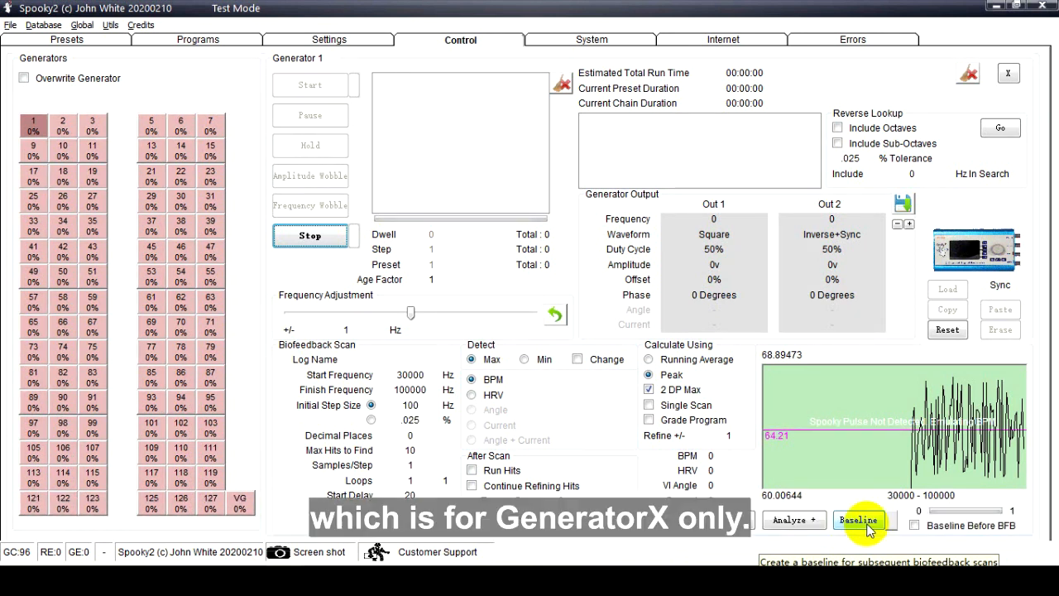
{"action": "left_click", "coordinate": [858, 520]}
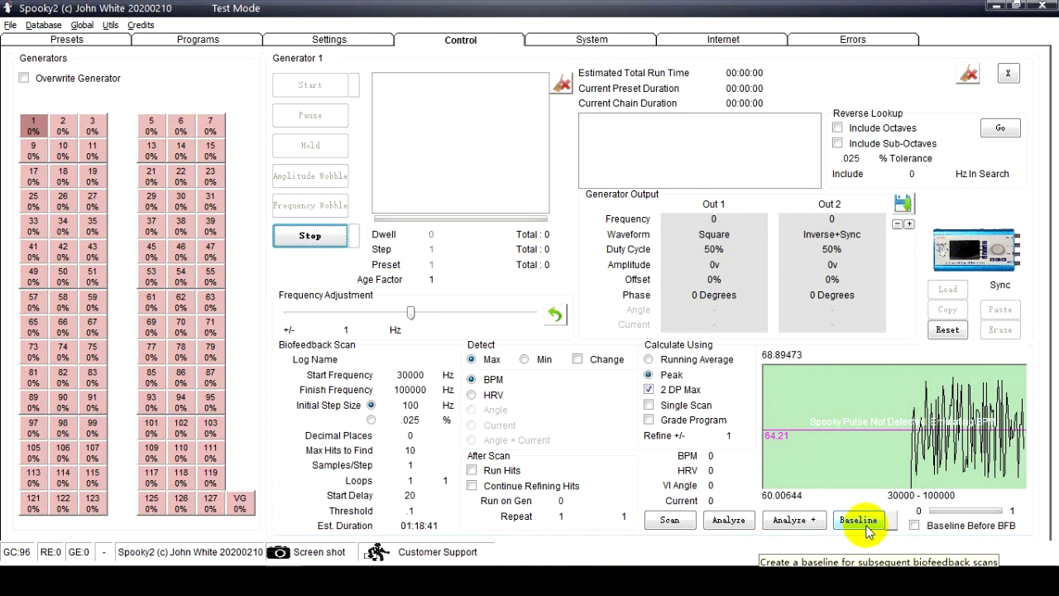
{"action": "mouse_move", "coordinate": [893, 525]}
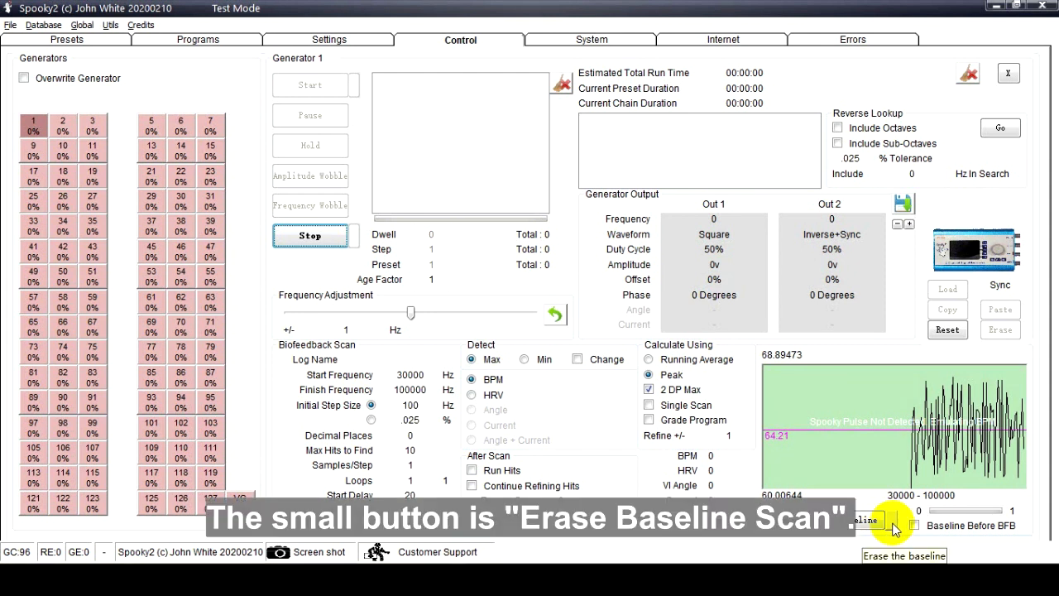